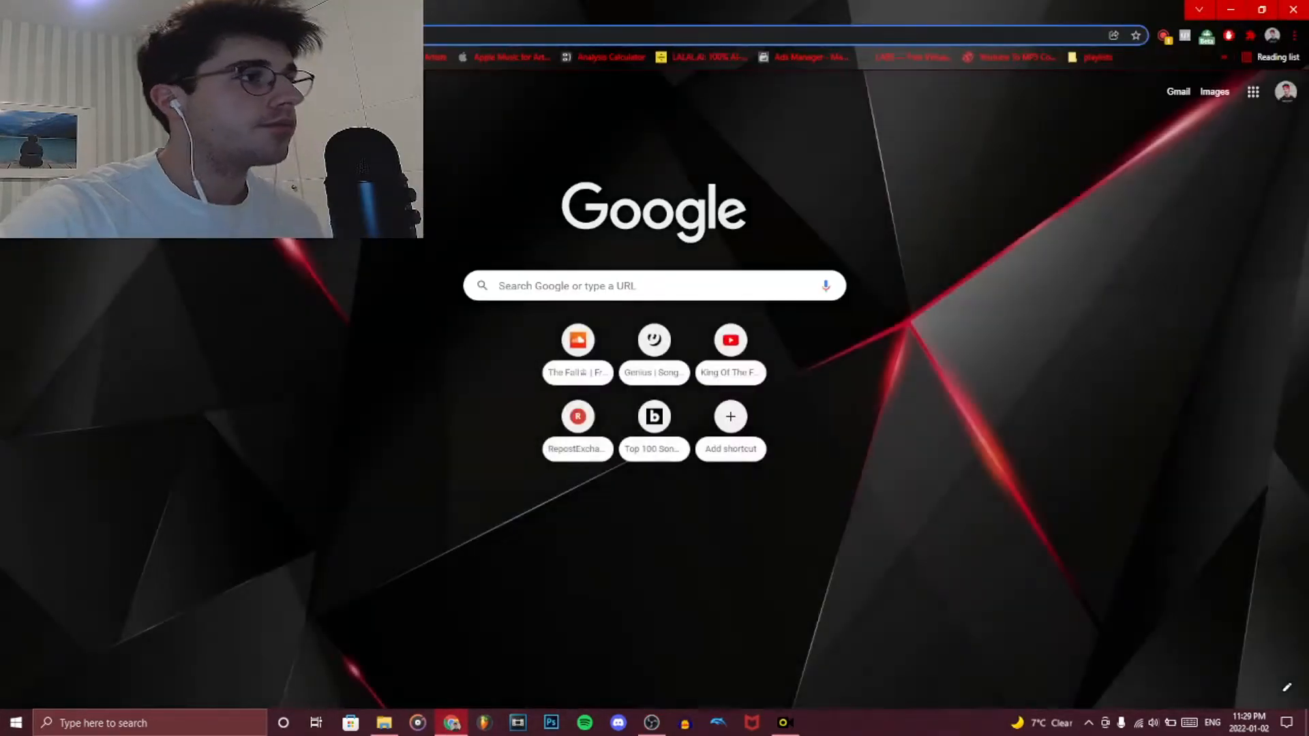
Search Google for the Instagram aspect ratio and view the 1080x1920 (9:16) story dimension results.
text(yellow shop)
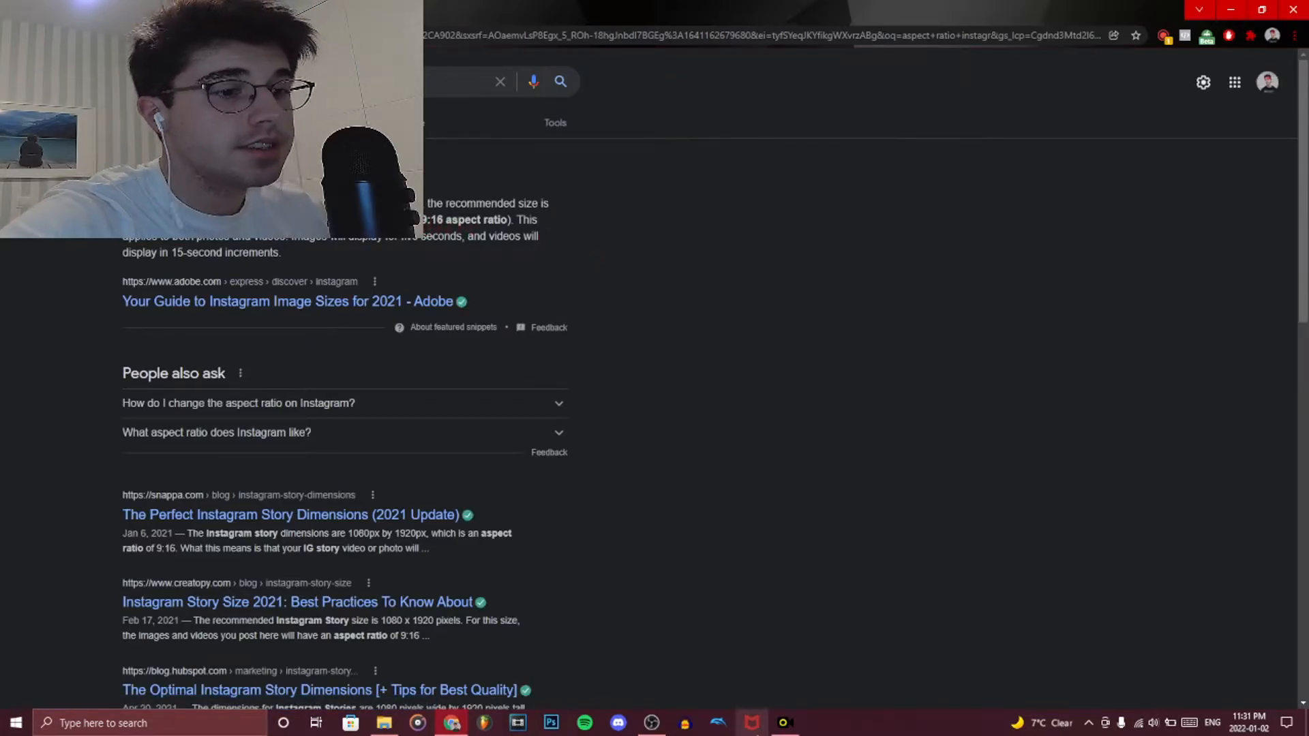
Bring OBS Studio forward and show its Settings window on the Video page.
click(652, 723)
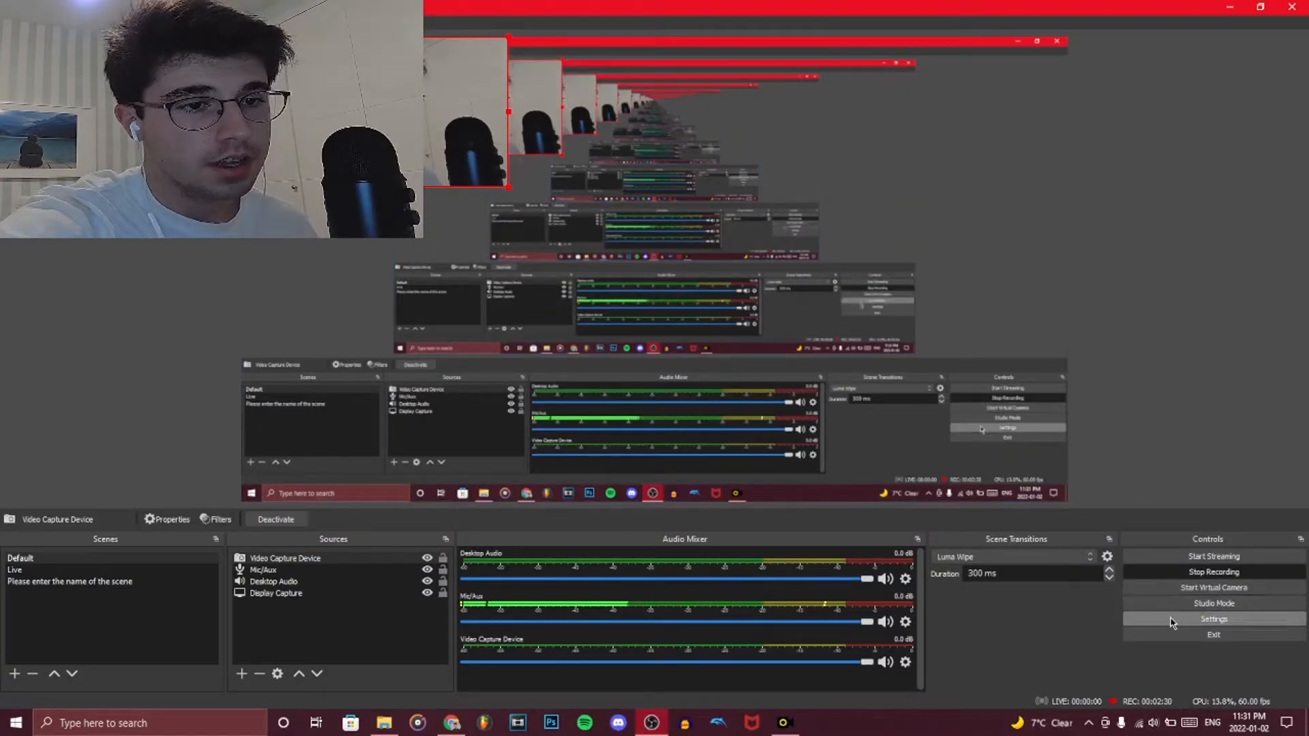
click(1214, 619)
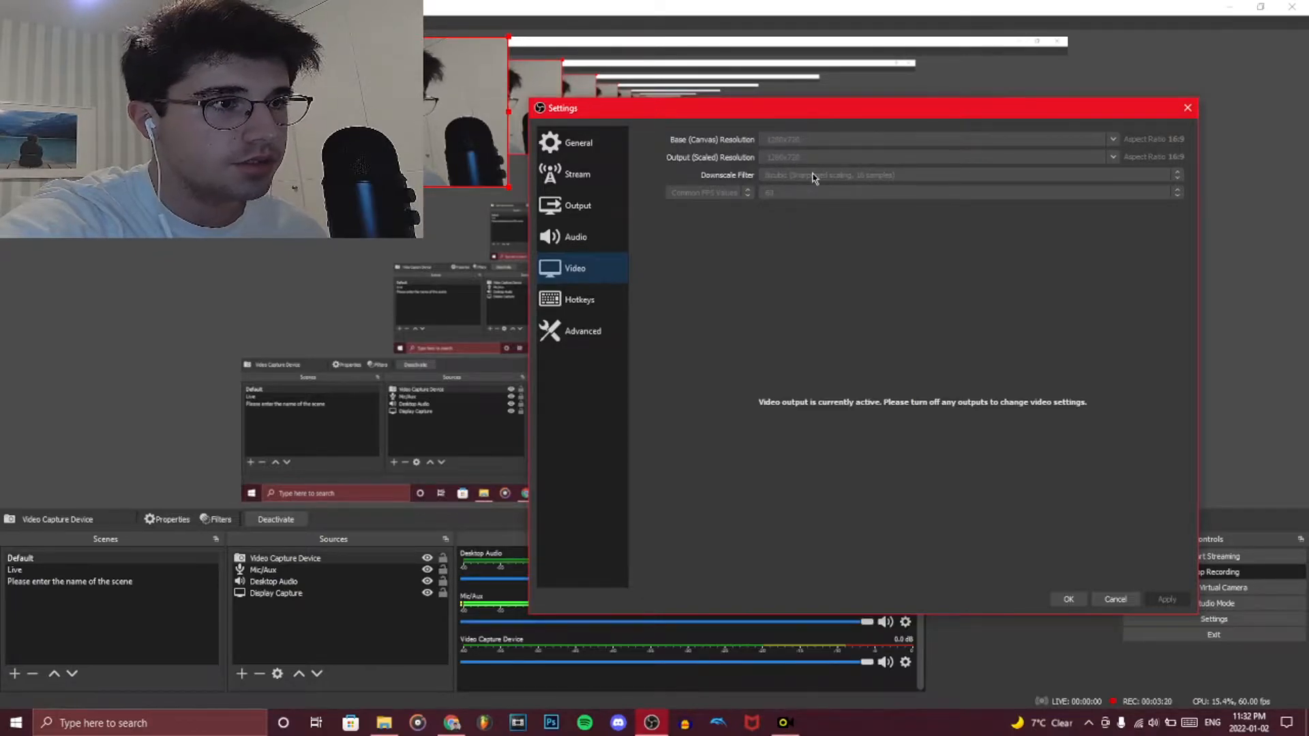
Show the Stream page, currently set to the YouTube - RTMPS service.
click(1114, 600)
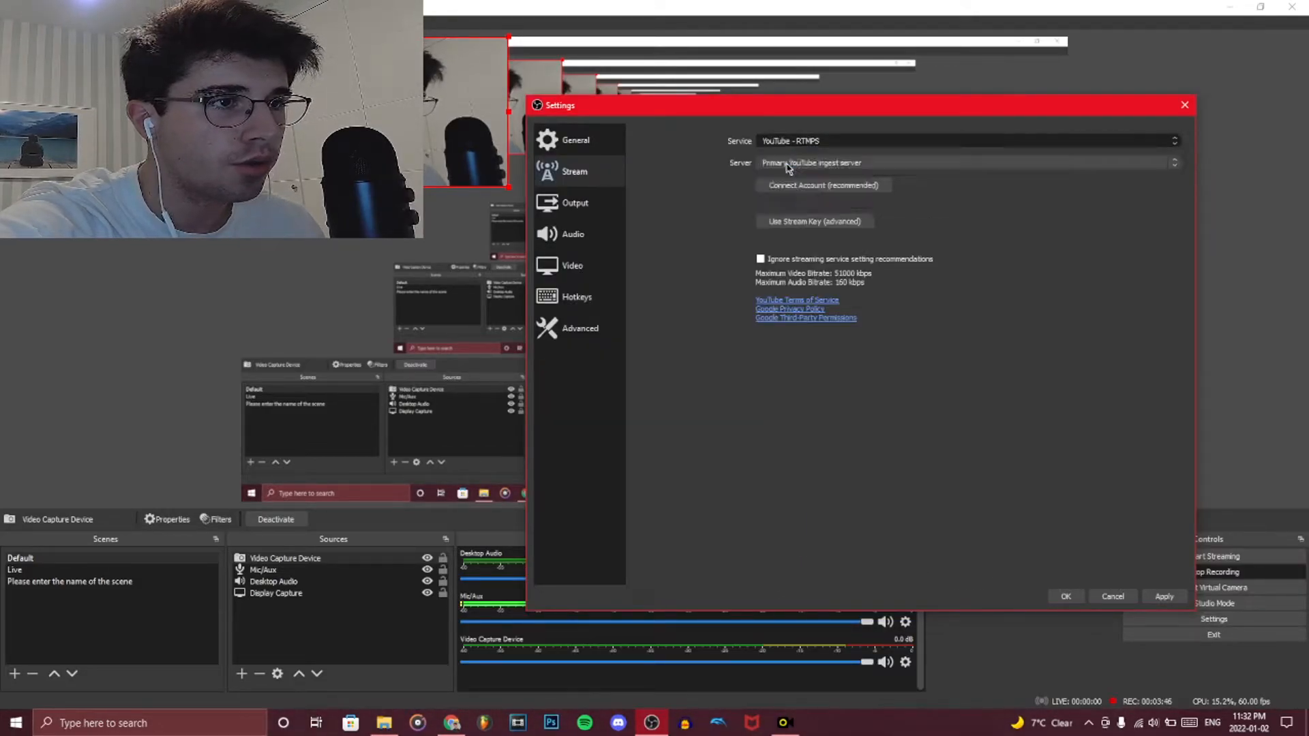
Set the stream service to Custom with Instagram's live-upload RTMPS server URL and stream key.
click(964, 141)
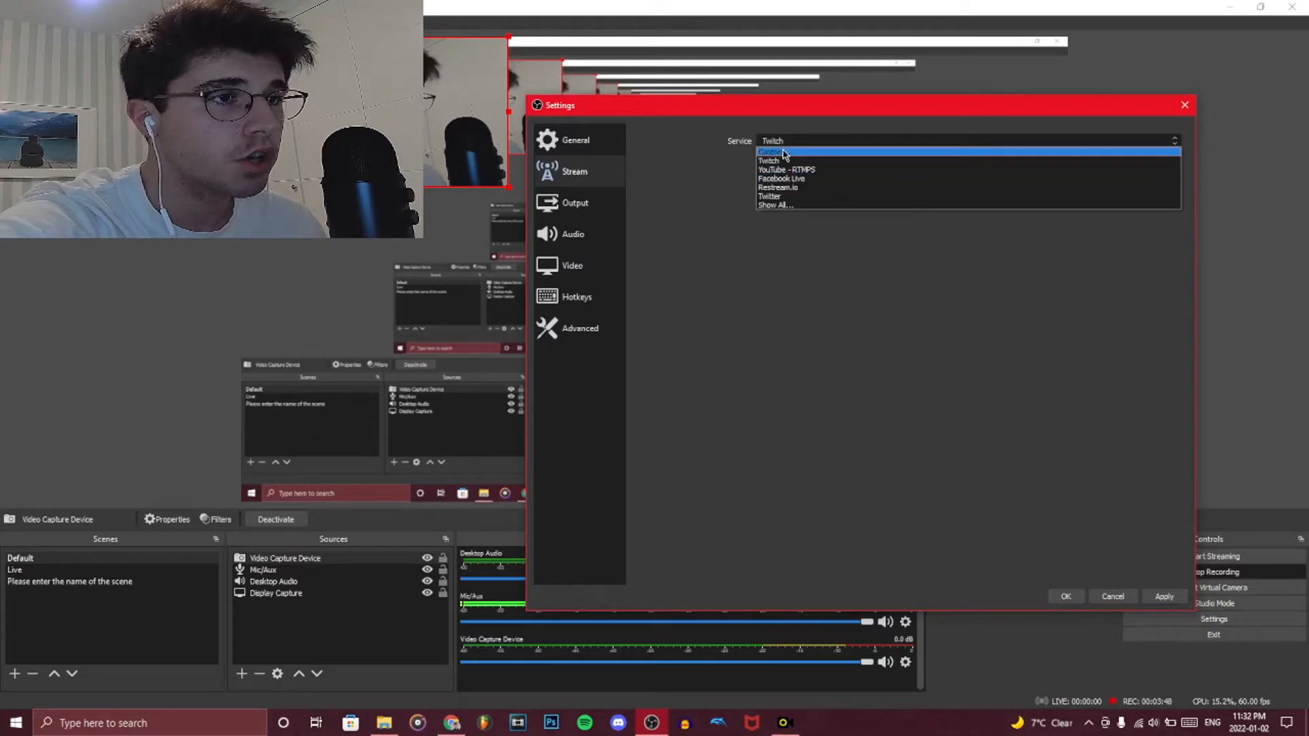
click(774, 151)
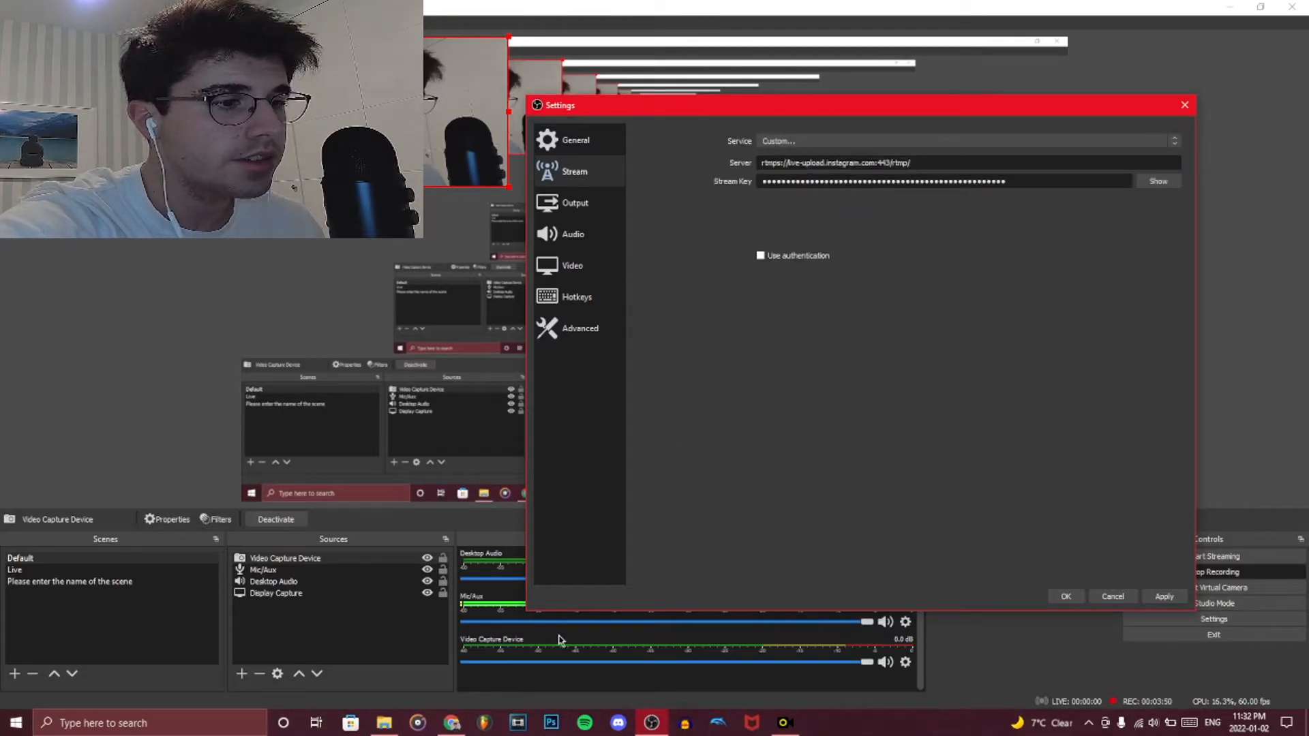
click(783, 723)
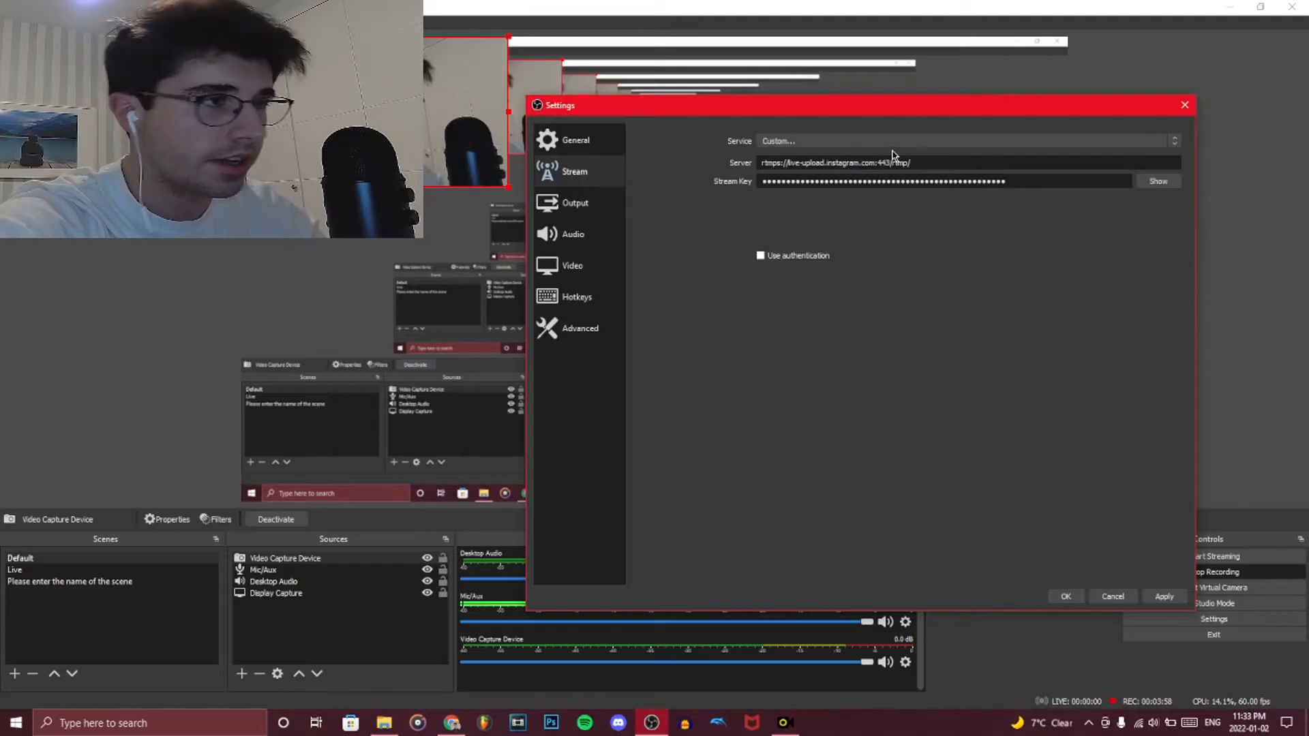
mouse_move(803, 485)
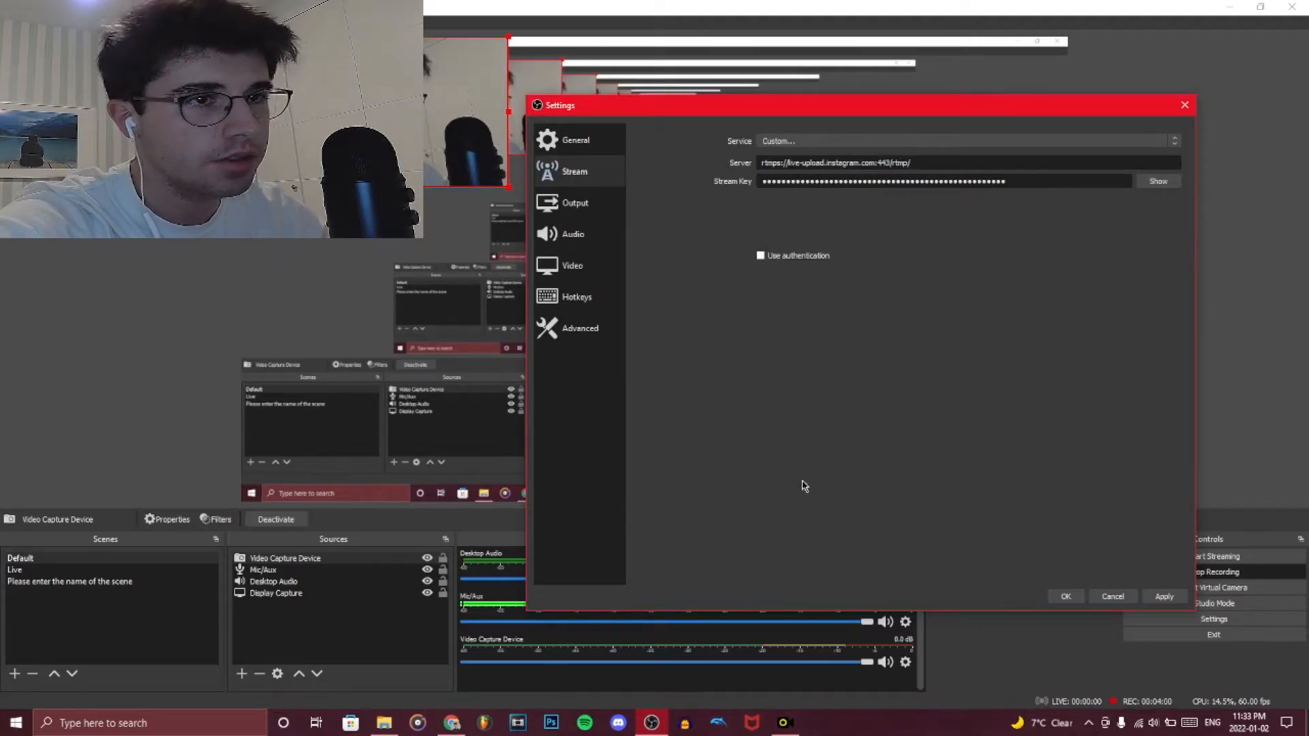